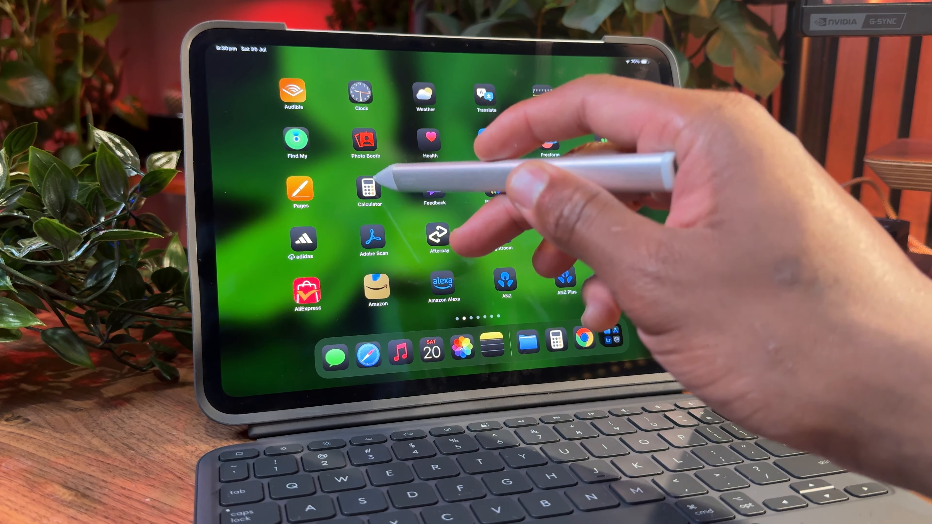
Launch Calculator from its home-screen icon, showing the Basic, Scientific, Maths Notes and Convert modes.
{"action": "left_click", "coordinate": [369, 188]}
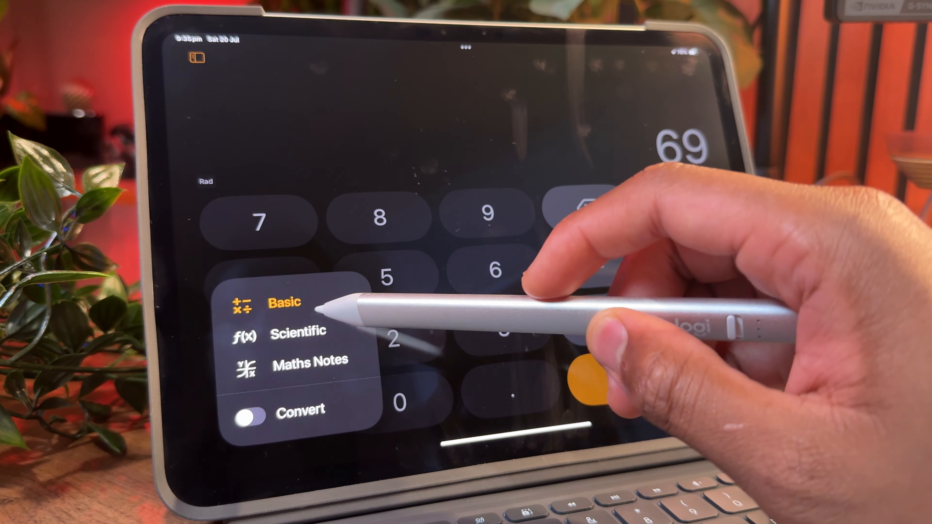
Select Basic from the calculator mode list.
{"action": "left_click", "coordinate": [298, 337]}
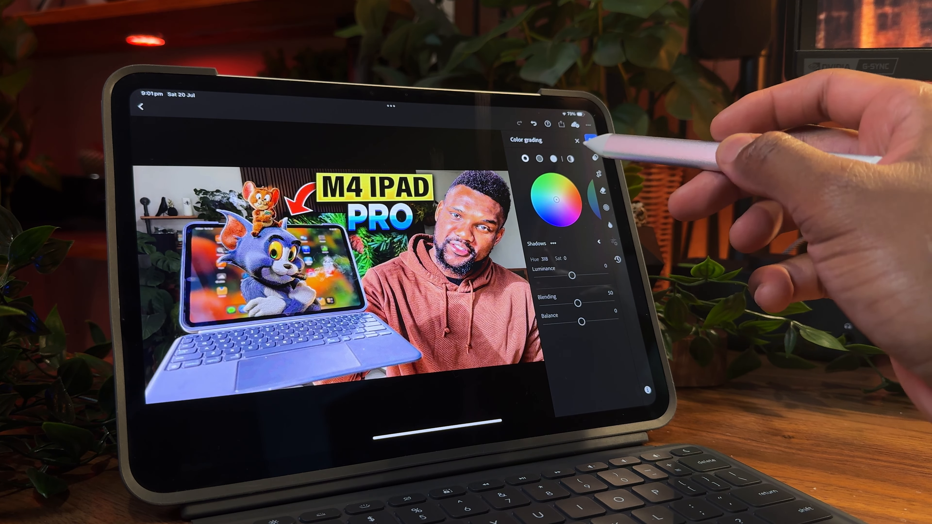
Close the Color grading panel to return to the Edit panel's Light and Color sliders.
{"action": "left_click", "coordinate": [576, 141]}
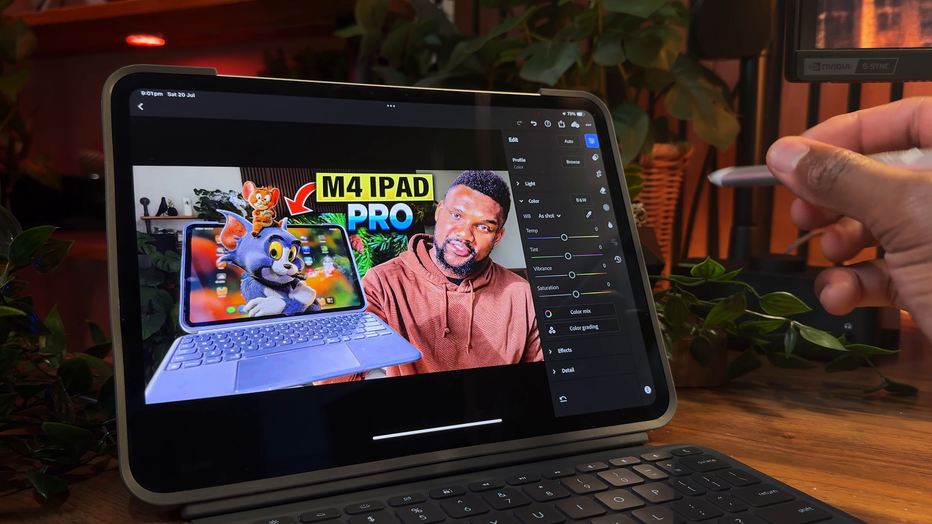
{"action": "left_click", "coordinate": [530, 184]}
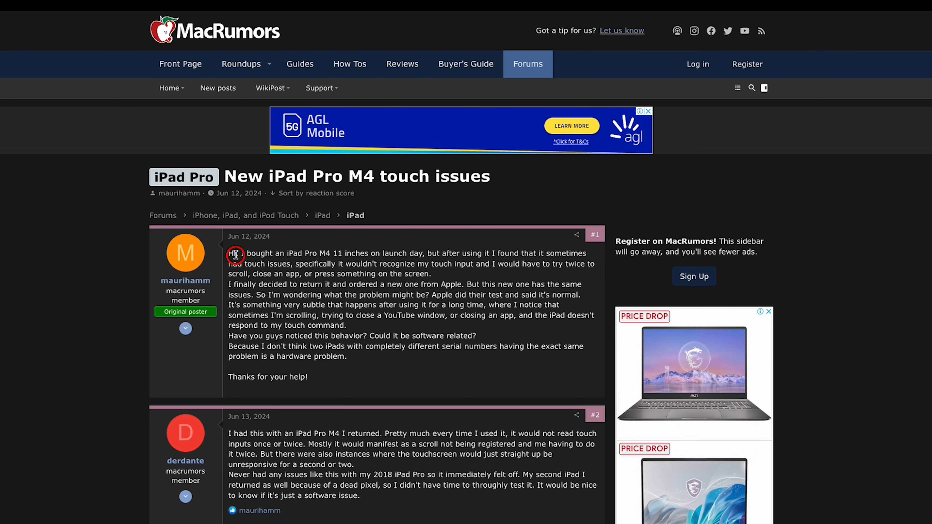
Select the opening post's text, then read down through replies #2 to #5.
{"action": "left_click_drag", "start_coordinate": [234, 253], "coordinate": [360, 325]}
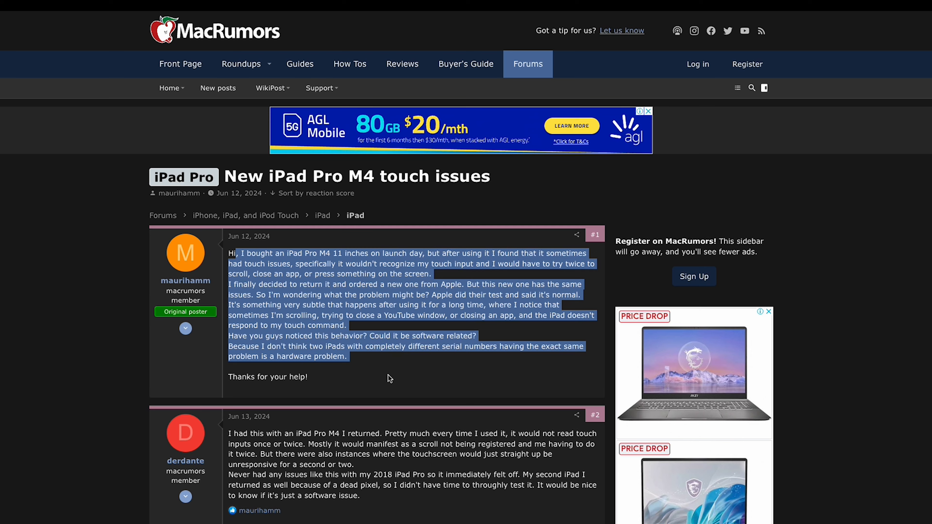
{"action": "scroll", "scroll_direction": "down", "scroll_amount": 3}
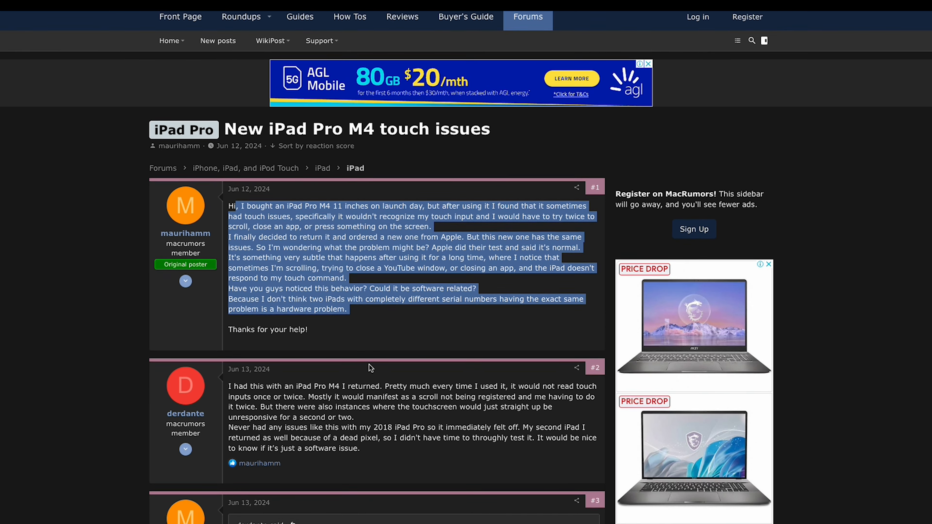
{"action": "scroll", "scroll_direction": "down", "scroll_amount": 3}
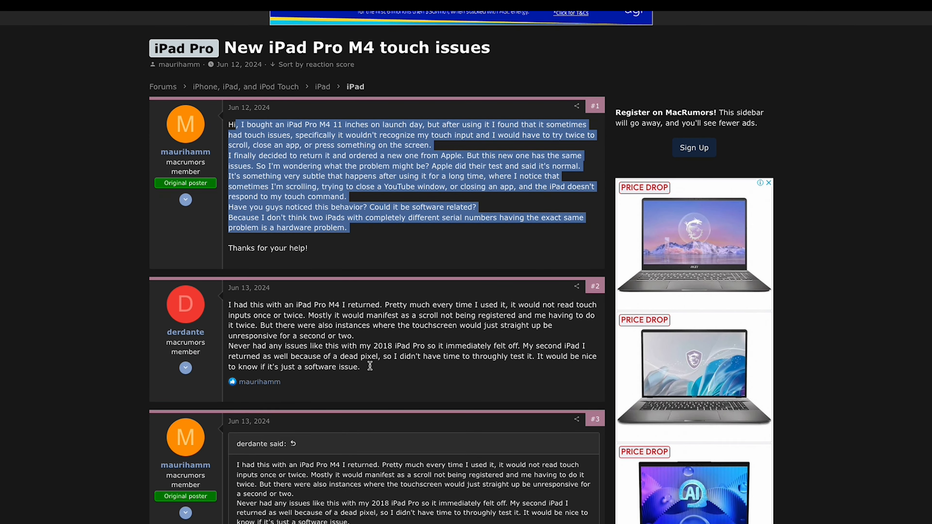
{"action": "scroll", "scroll_direction": "down", "scroll_amount": 3}
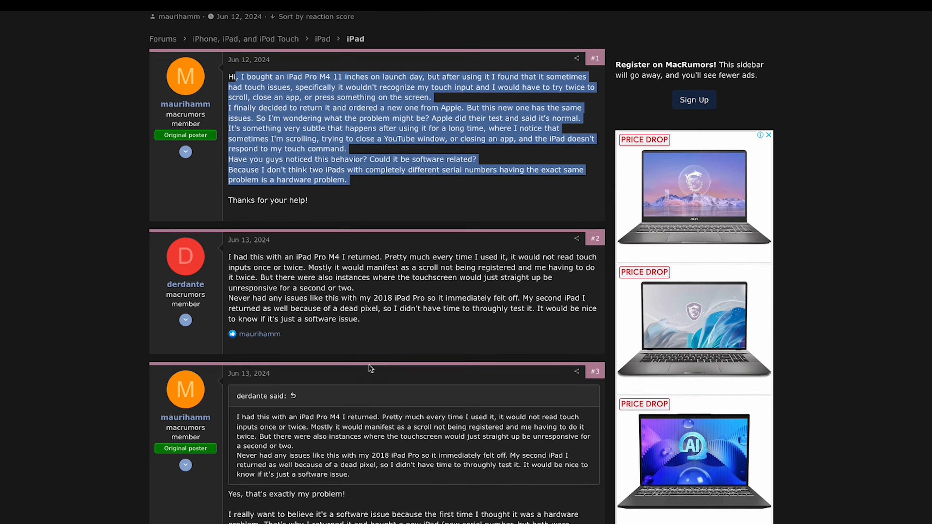
{"action": "scroll", "scroll_direction": "down", "scroll_amount": 3}
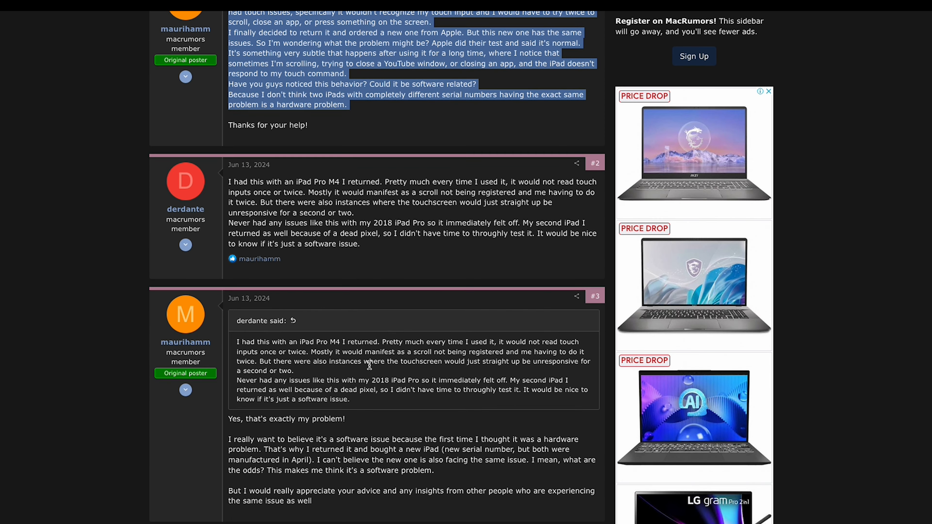
{"action": "scroll", "scroll_direction": "down", "scroll_amount": 3}
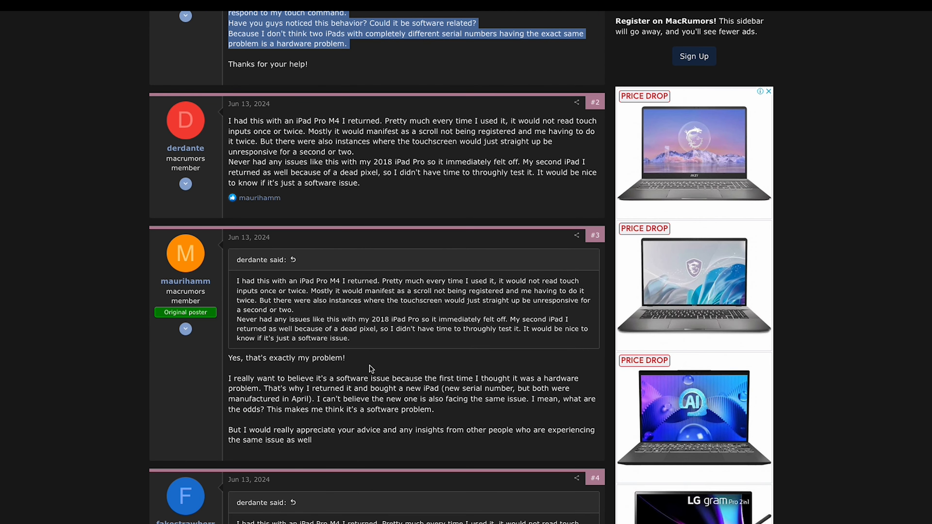
{"action": "scroll", "scroll_direction": "down", "scroll_amount": 3}
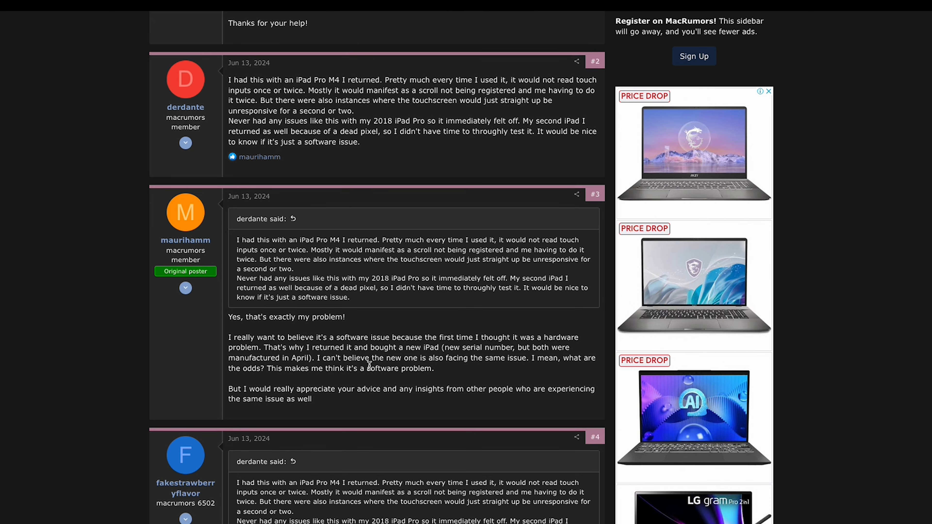
{"action": "scroll", "scroll_direction": "down", "scroll_amount": 3}
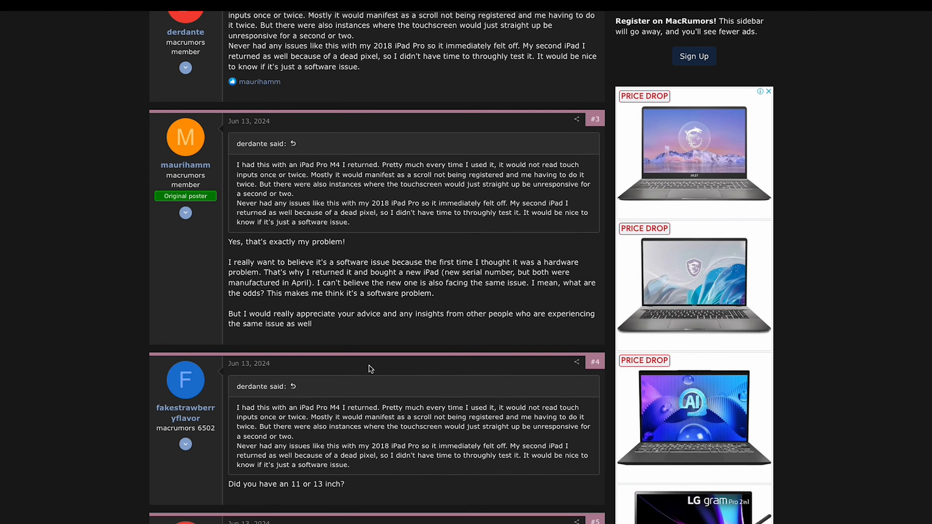
{"action": "scroll", "scroll_direction": "down", "scroll_amount": 3}
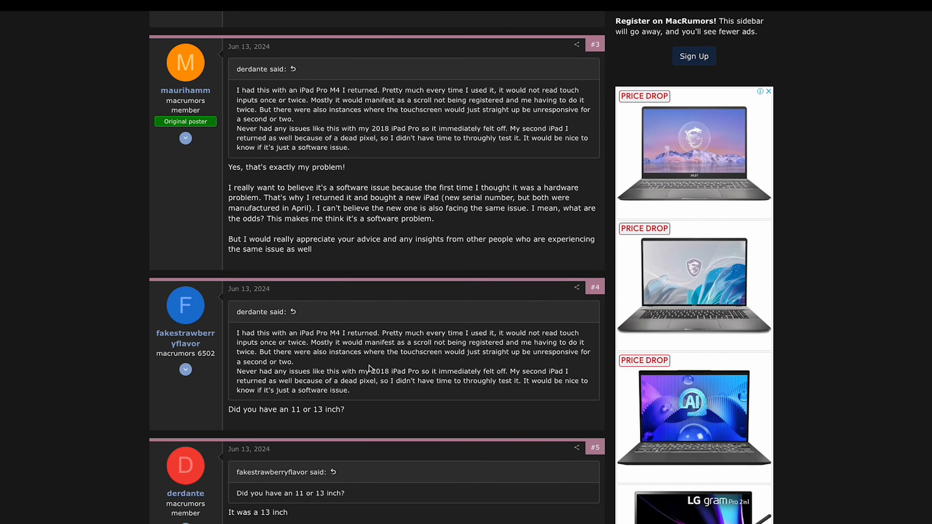
{"action": "scroll", "scroll_direction": "down", "scroll_amount": 3}
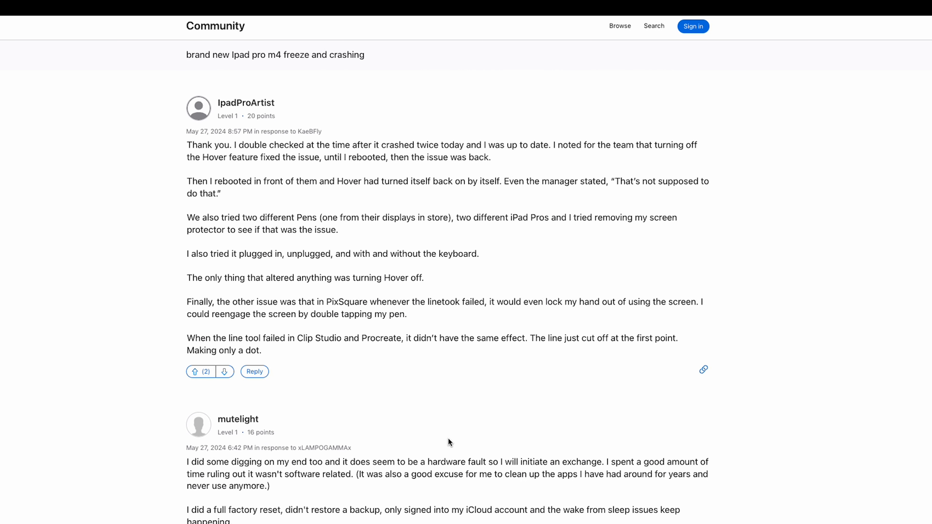
{"action": "scroll", "scroll_direction": "down", "scroll_amount": 3}
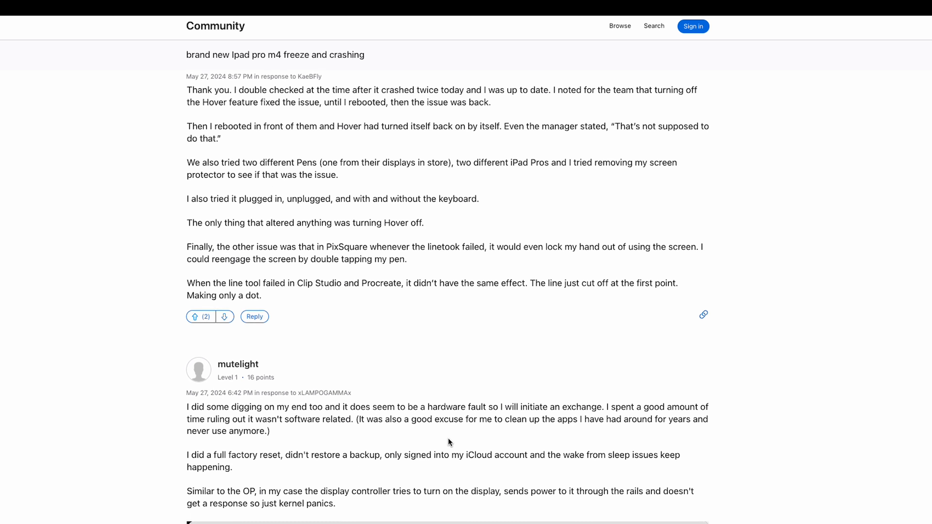
{"action": "scroll", "scroll_direction": "down", "scroll_amount": 3}
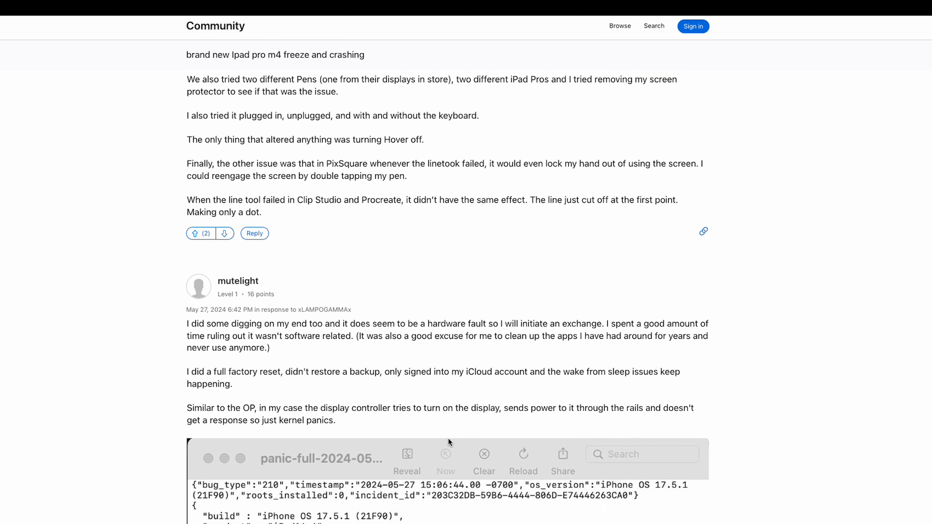